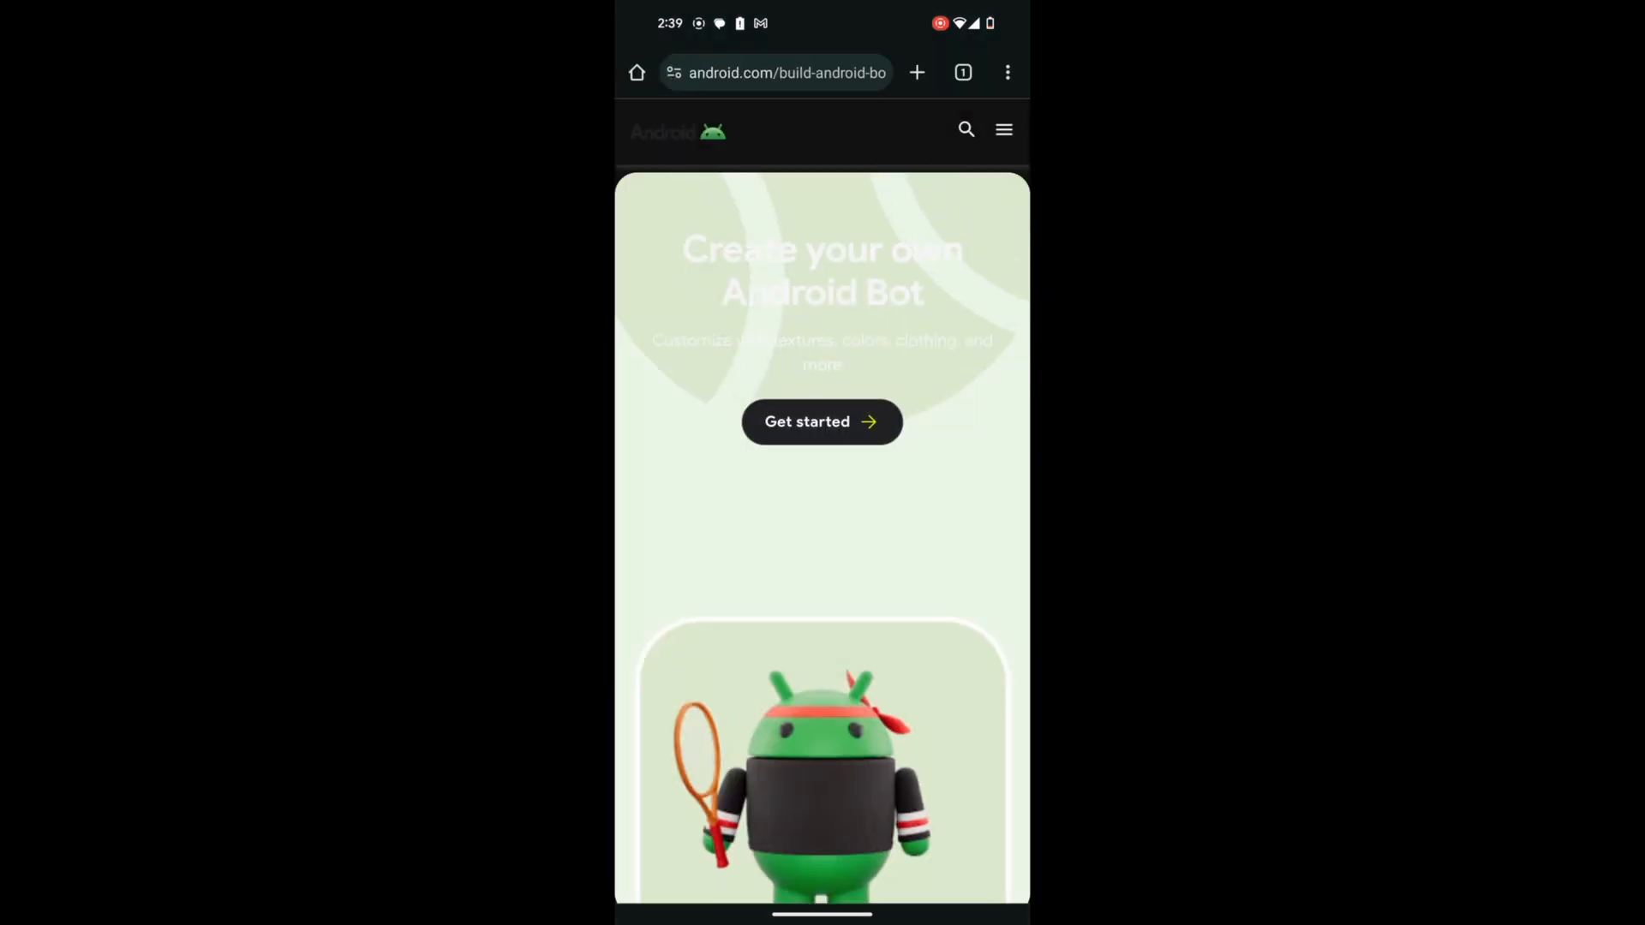
# - Start a new glittery yellow bot and dress it in the purple heart-pocket shirt
pyautogui.click(821, 421)
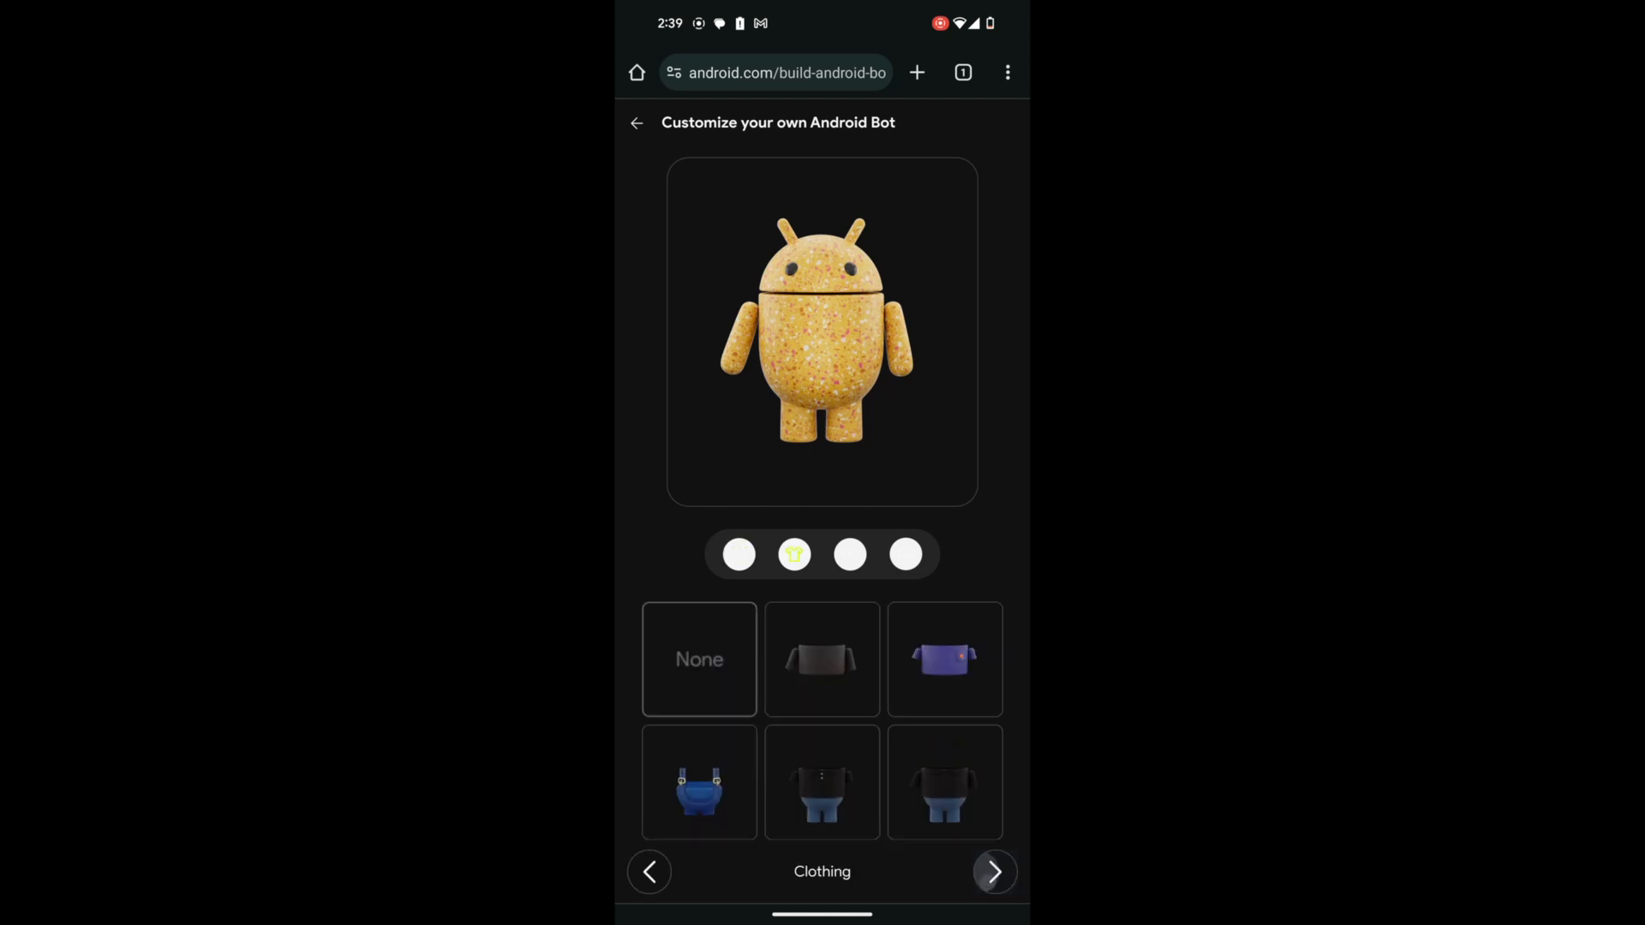
pyautogui.click(944, 659)
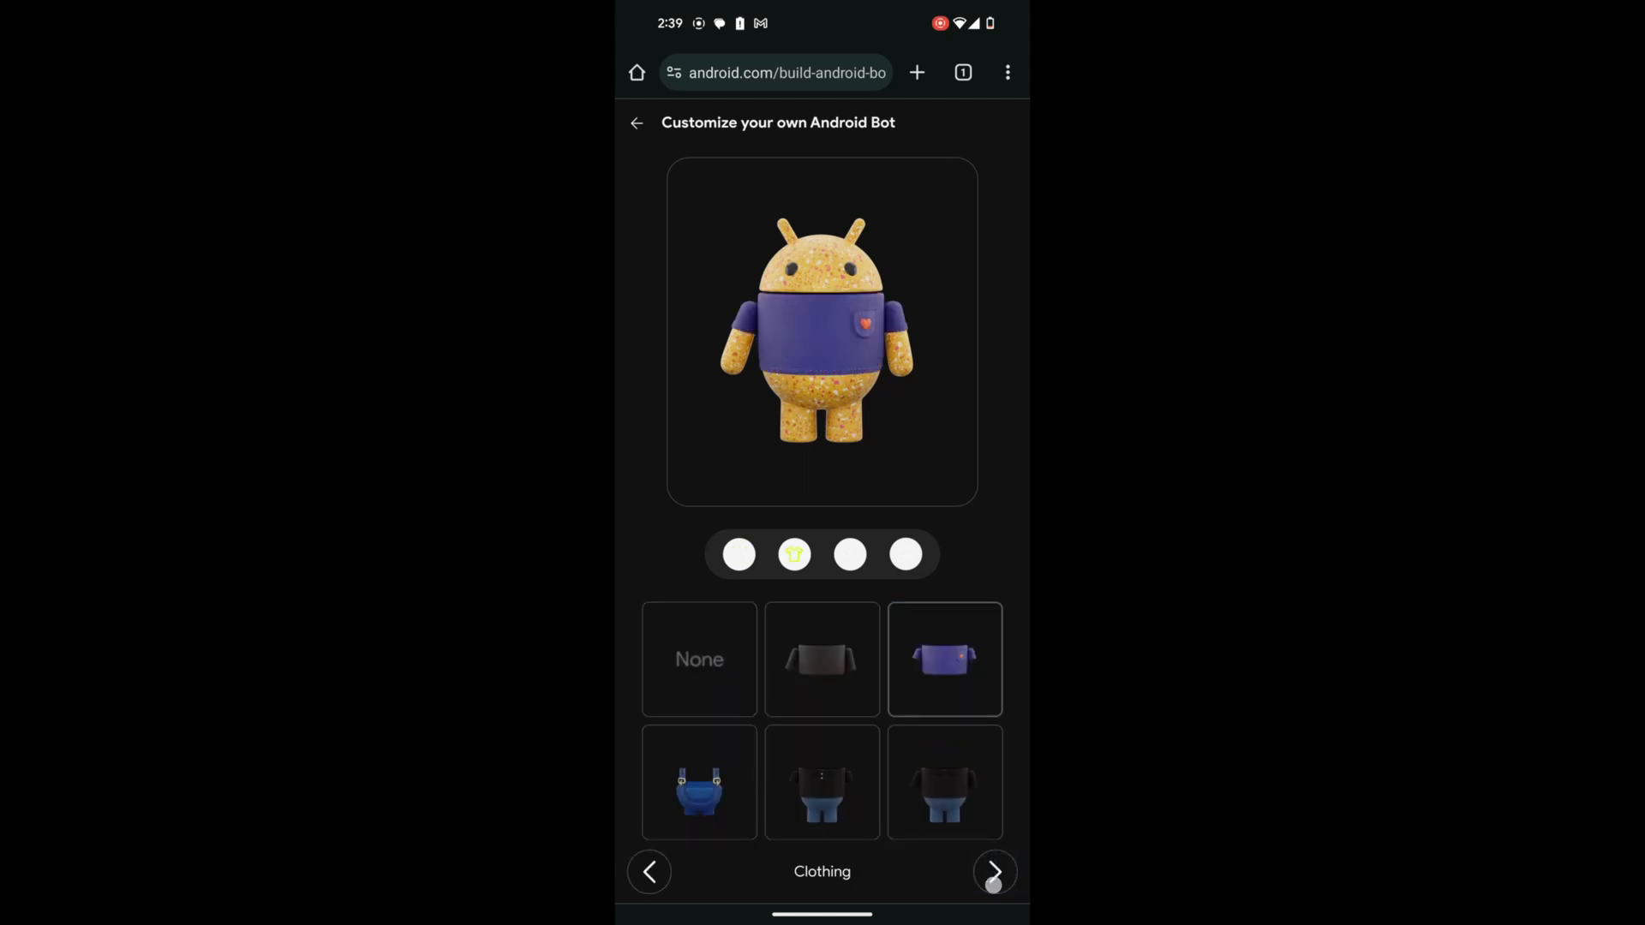
pyautogui.click(994, 870)
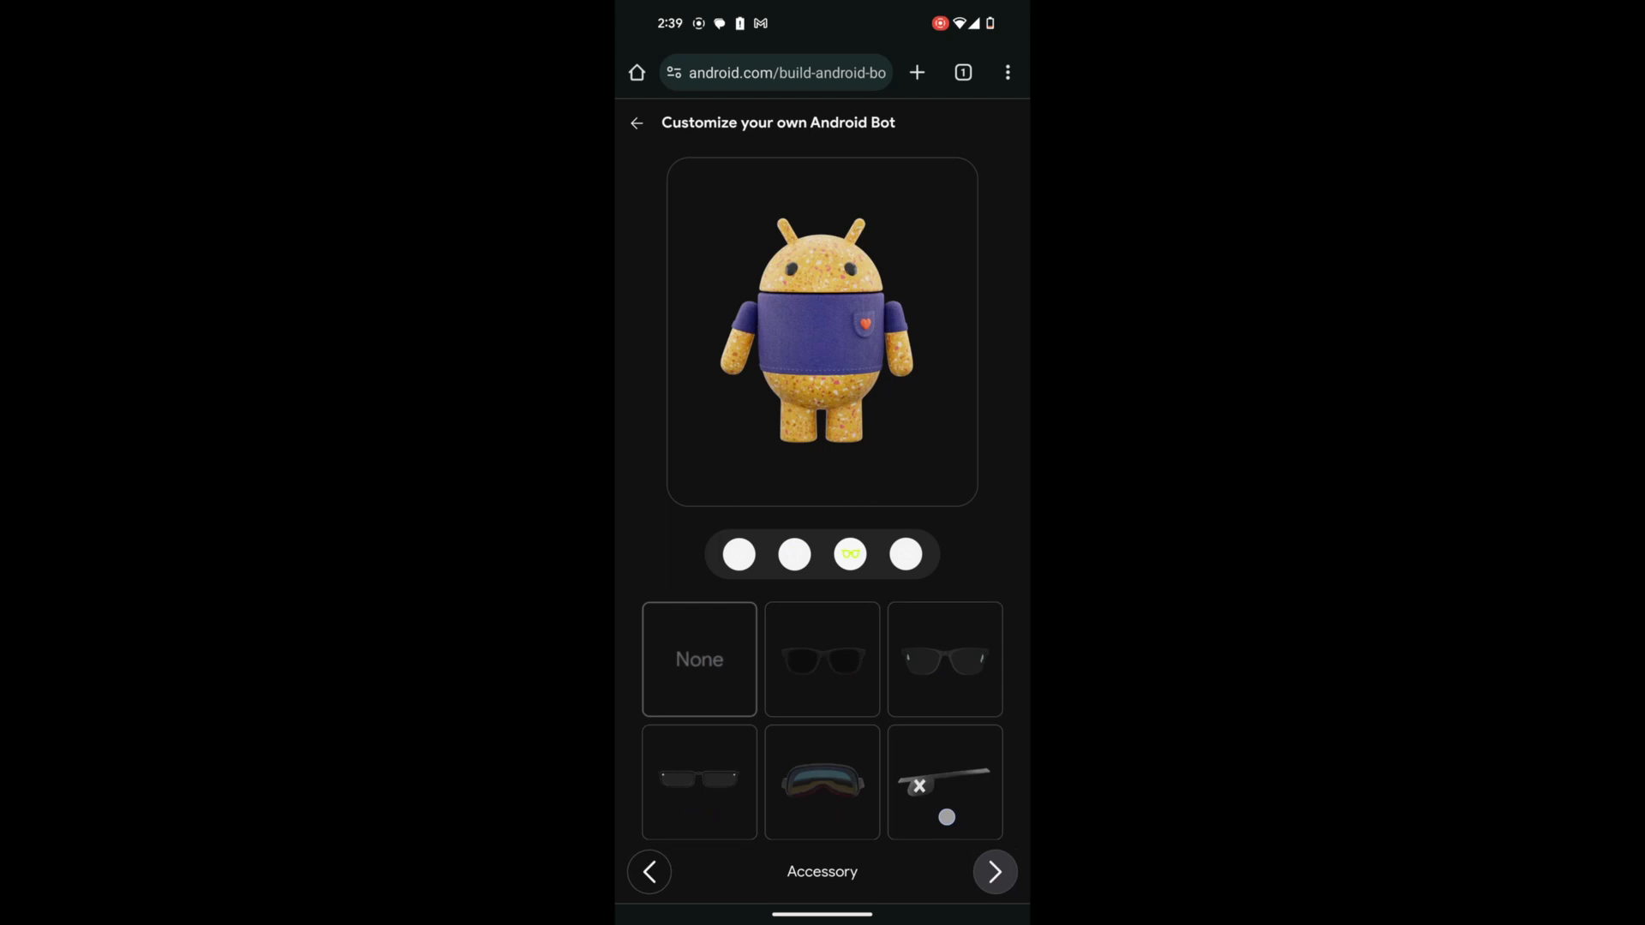
# - Give the crowned bot a tennis racket instead of the tool belt, and finish
pyautogui.click(994, 871)
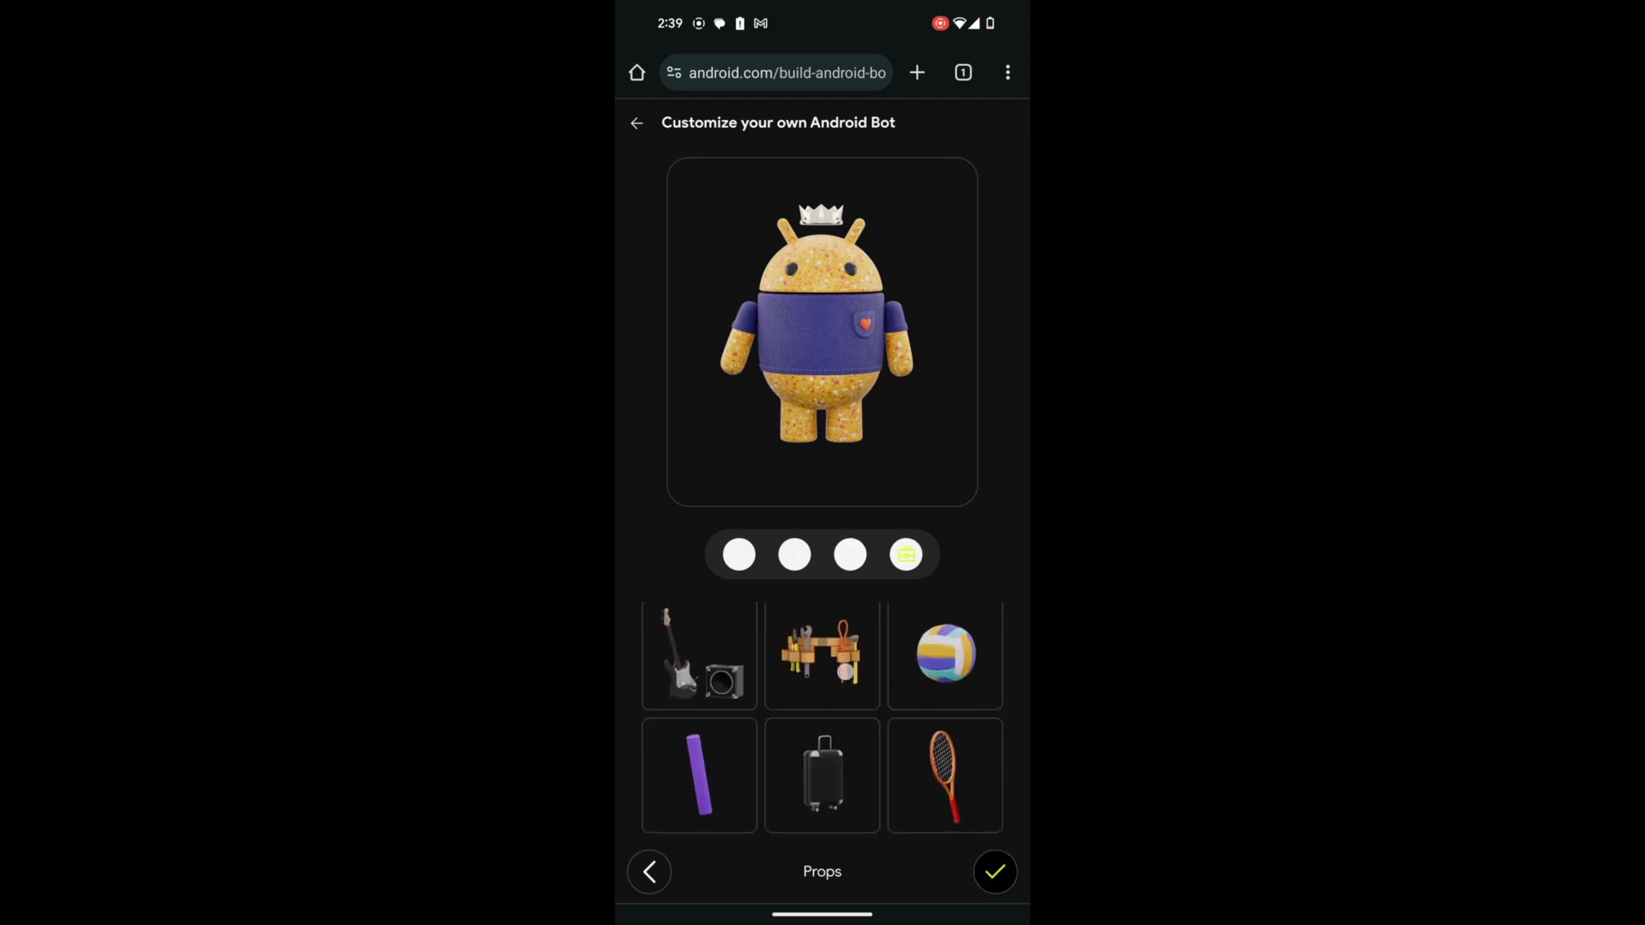
pyautogui.click(822, 653)
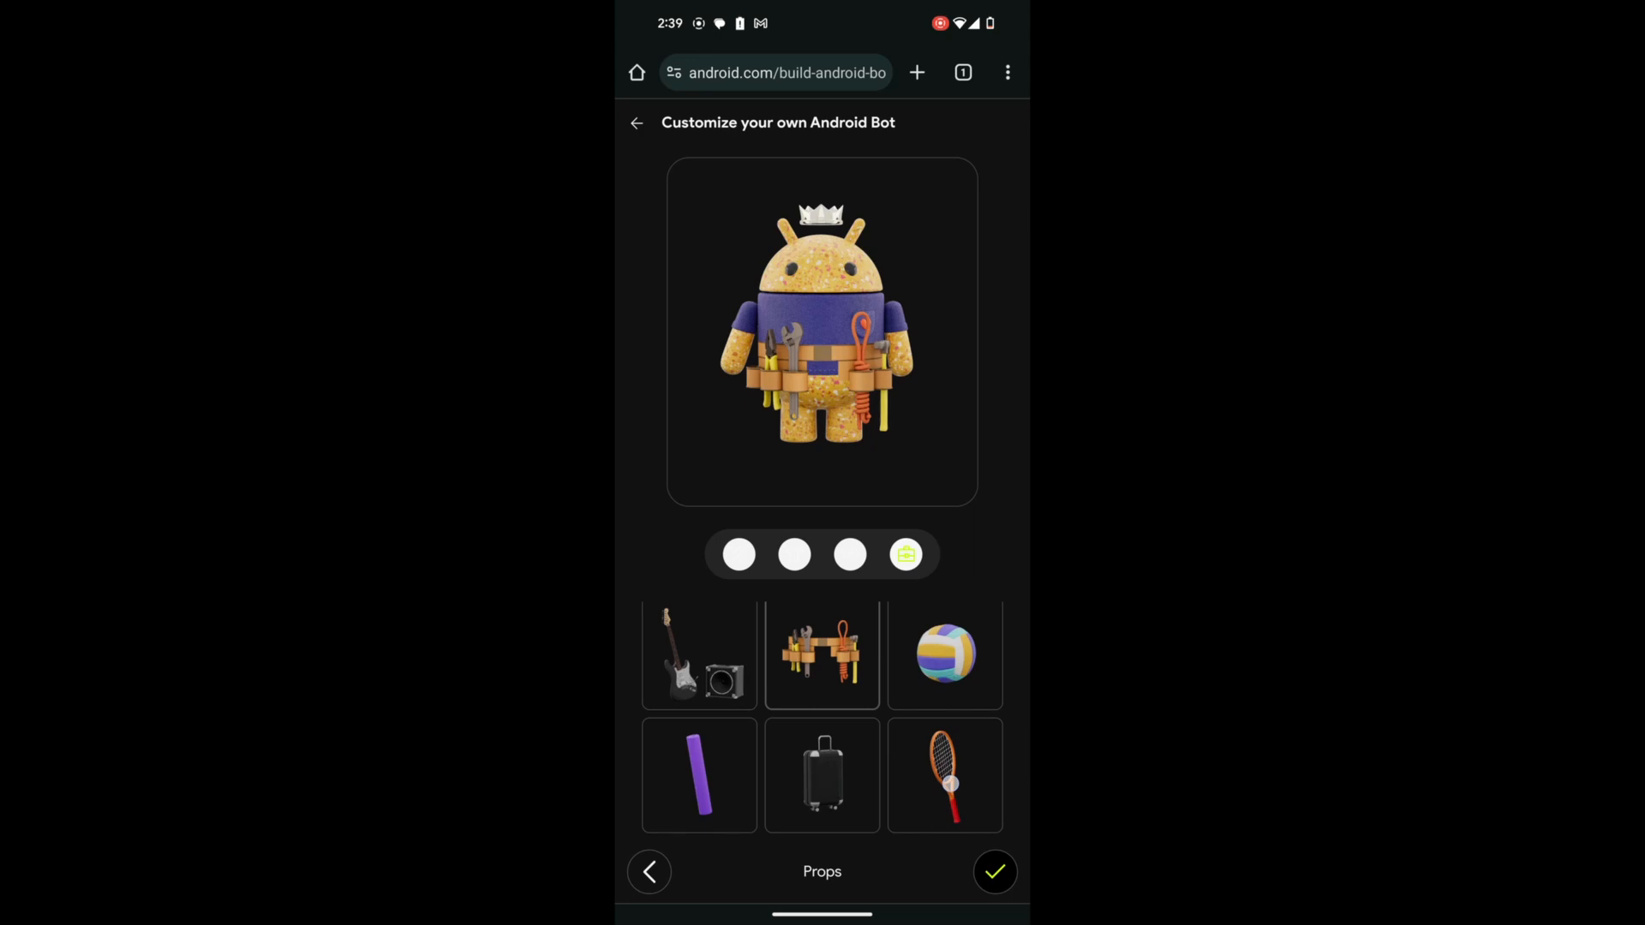
pyautogui.click(943, 775)
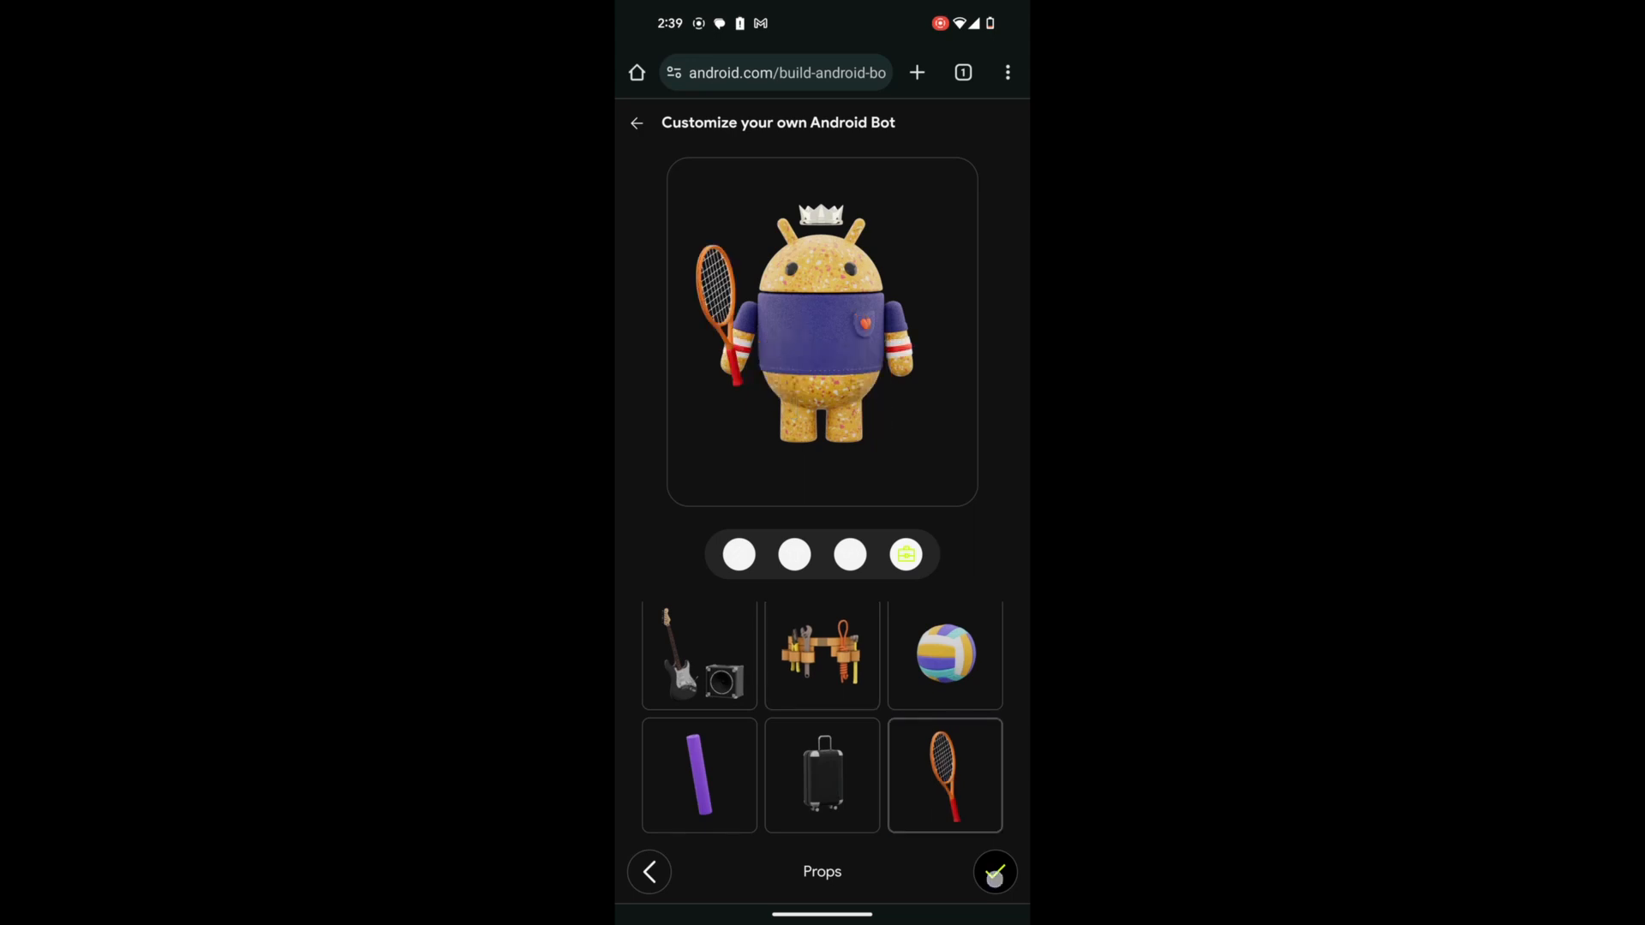
pyautogui.click(993, 870)
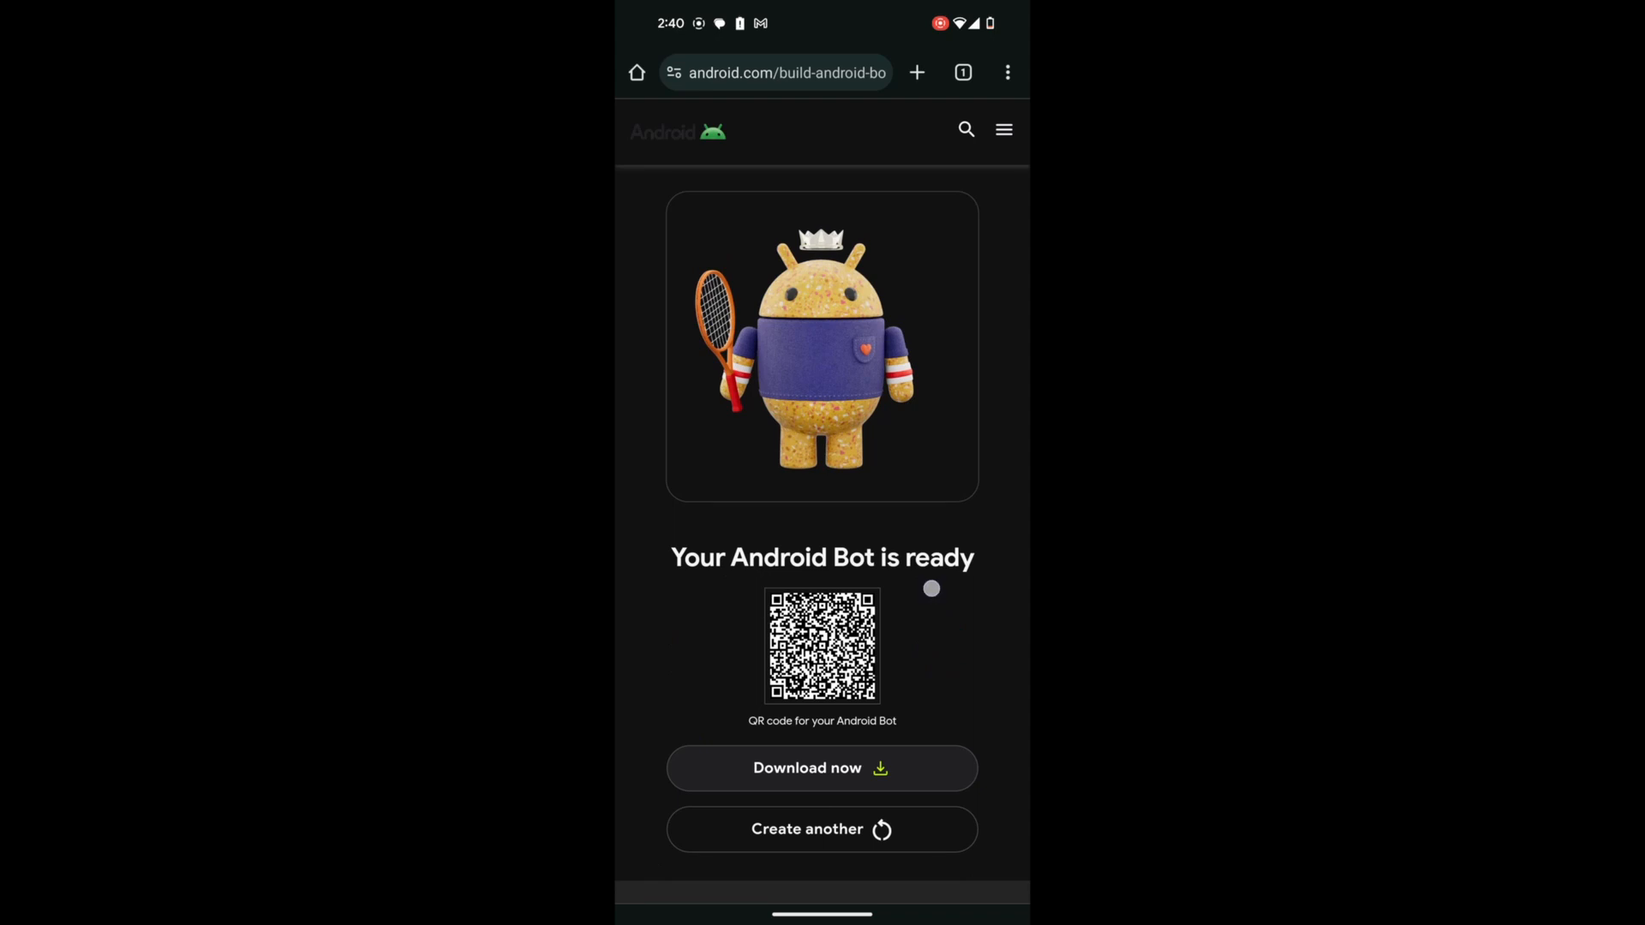